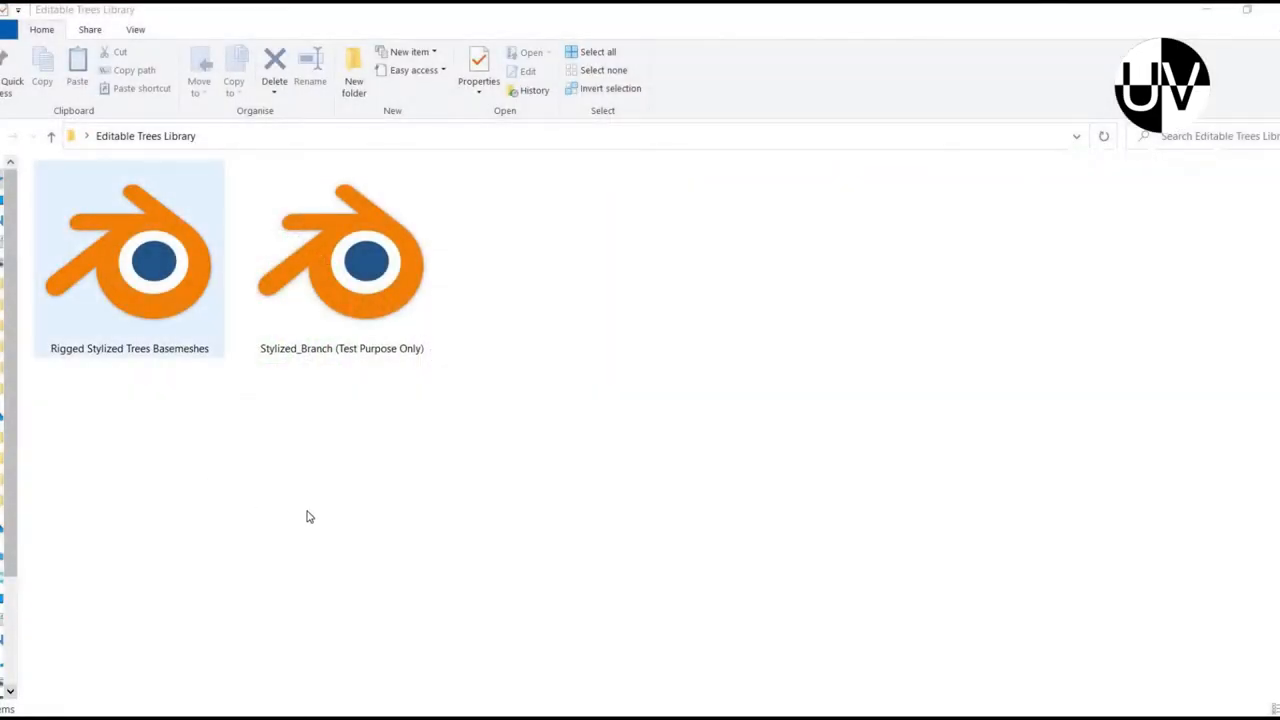
# - Select the Stylized_Branch file, then show the context menu for Rigged Stylized Trees Basemeshes
pyautogui.click(341, 258)
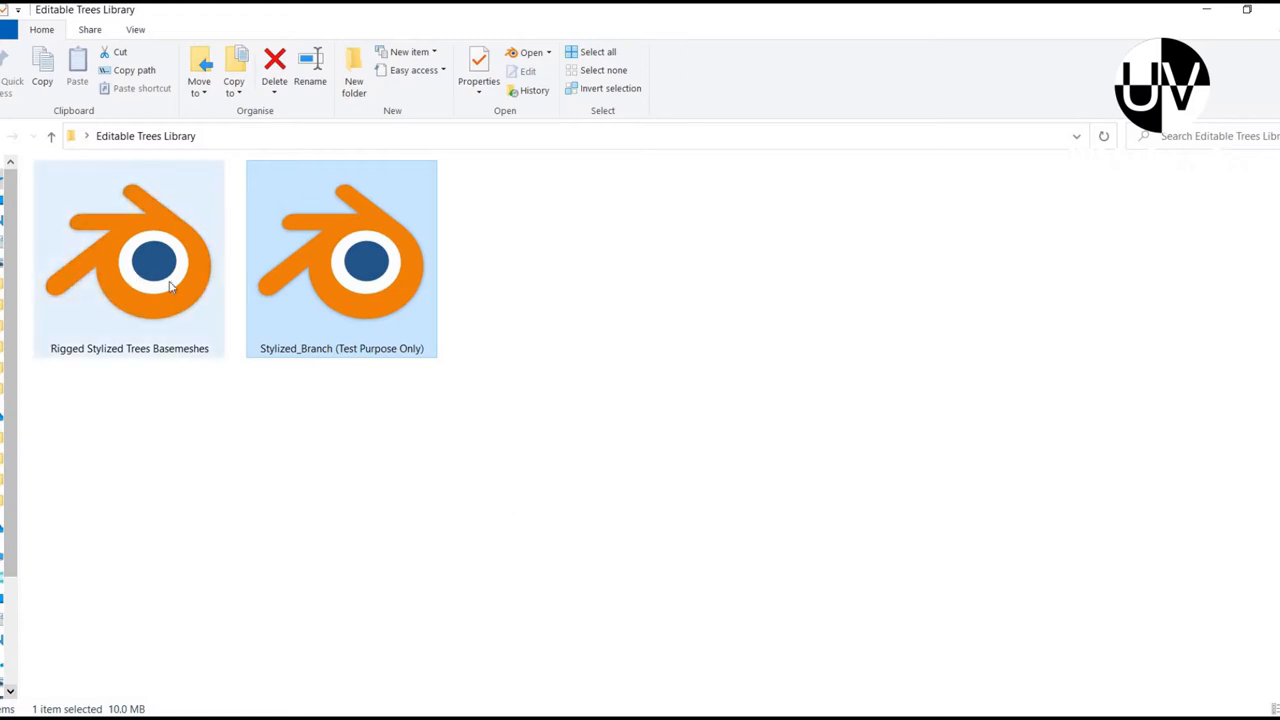
pyautogui.rightClick(129, 258)
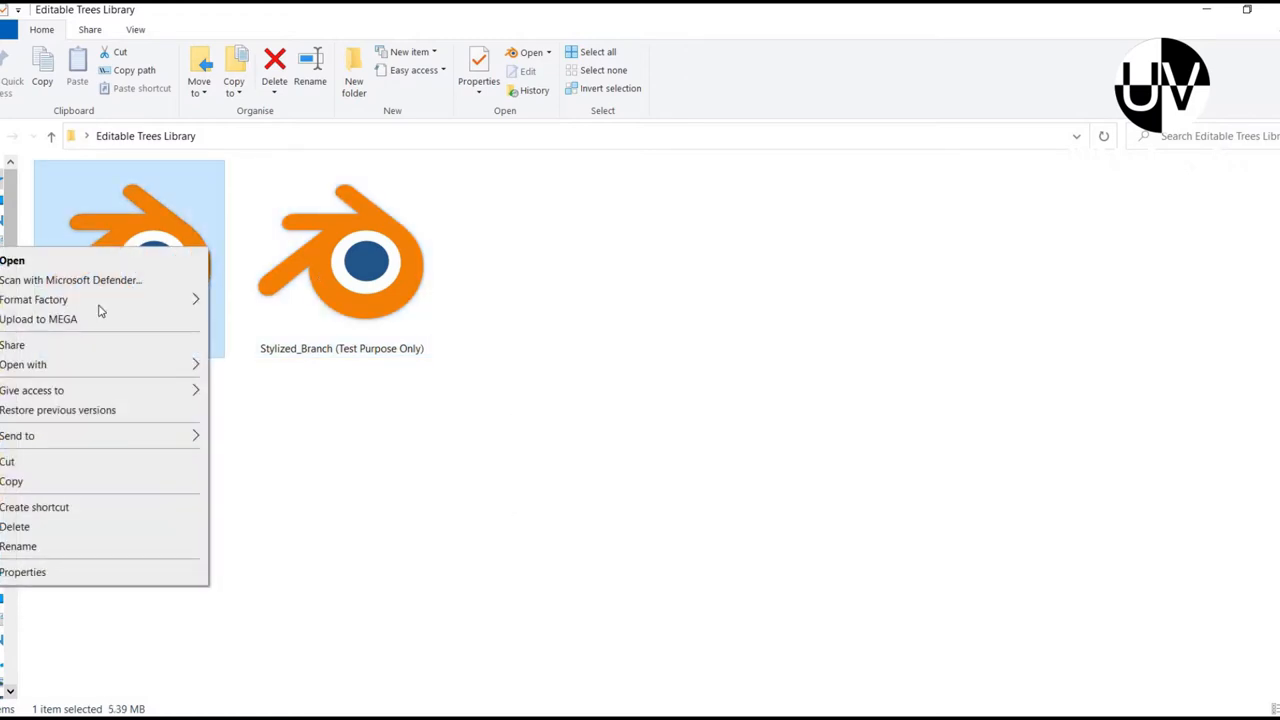
pyautogui.moveTo(117, 364)
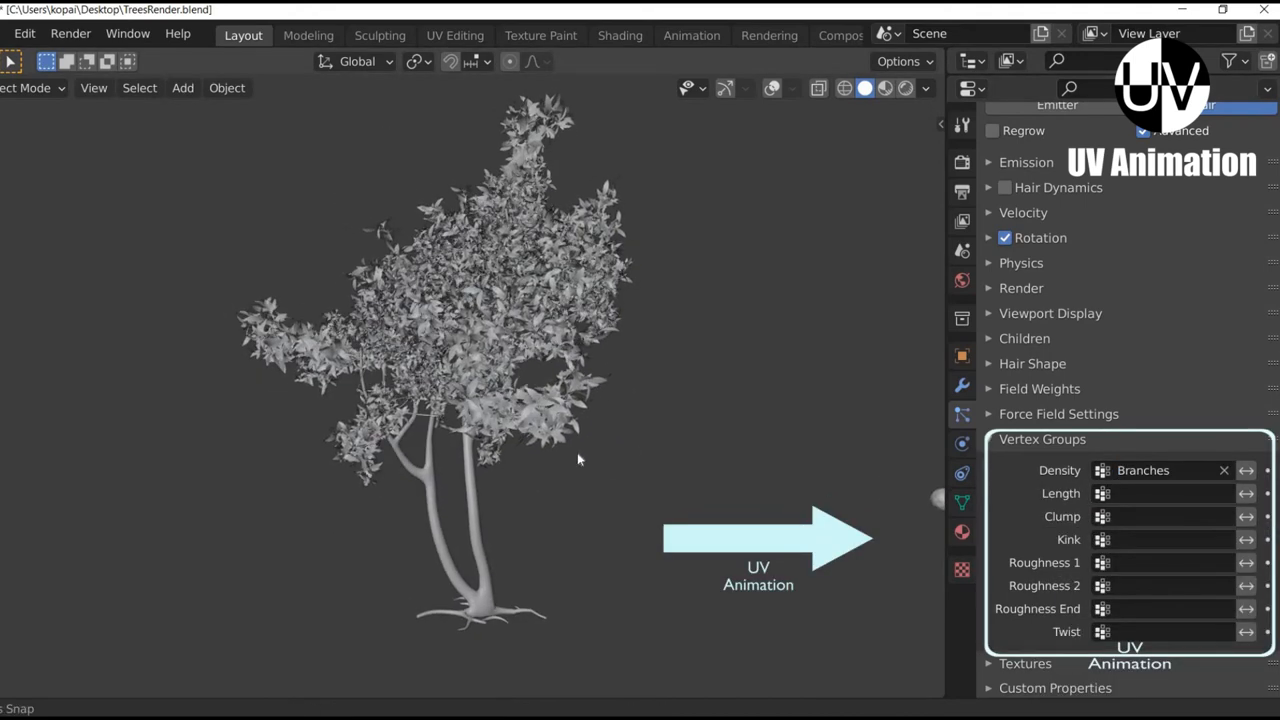
# - Switch the viewport to Rendered shading to show the leafy tree
pyautogui.click(879, 88)
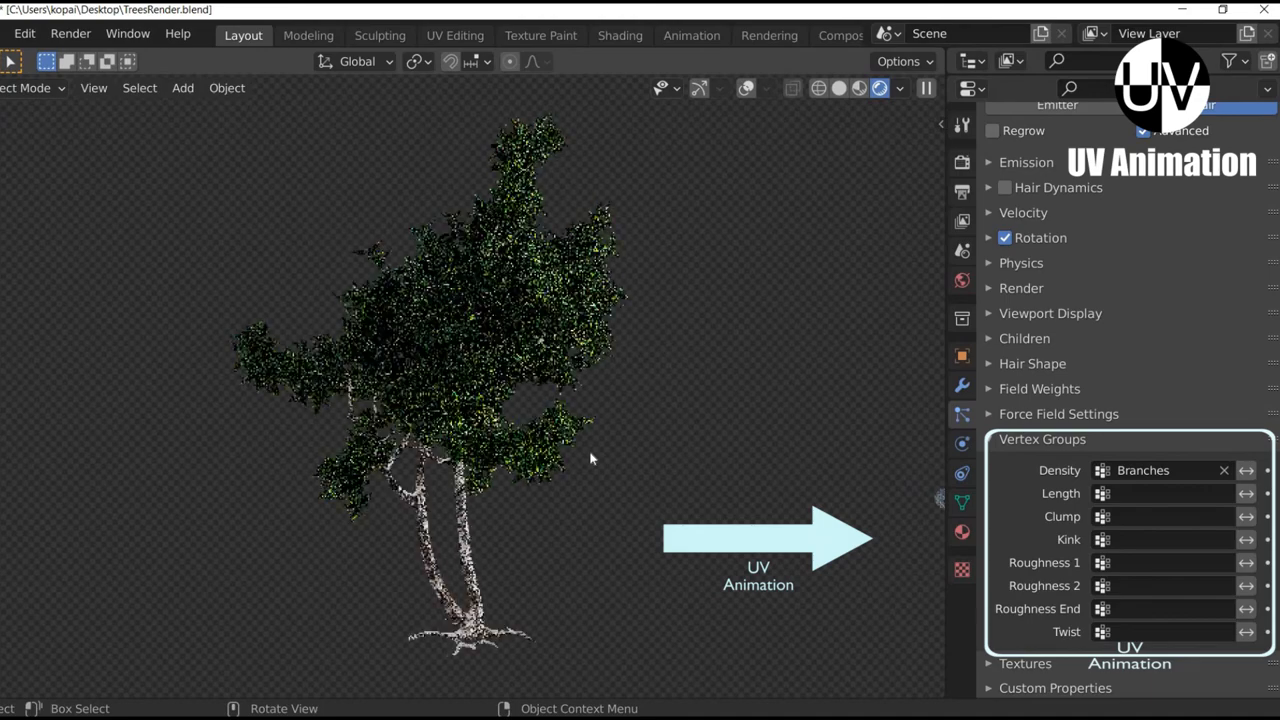